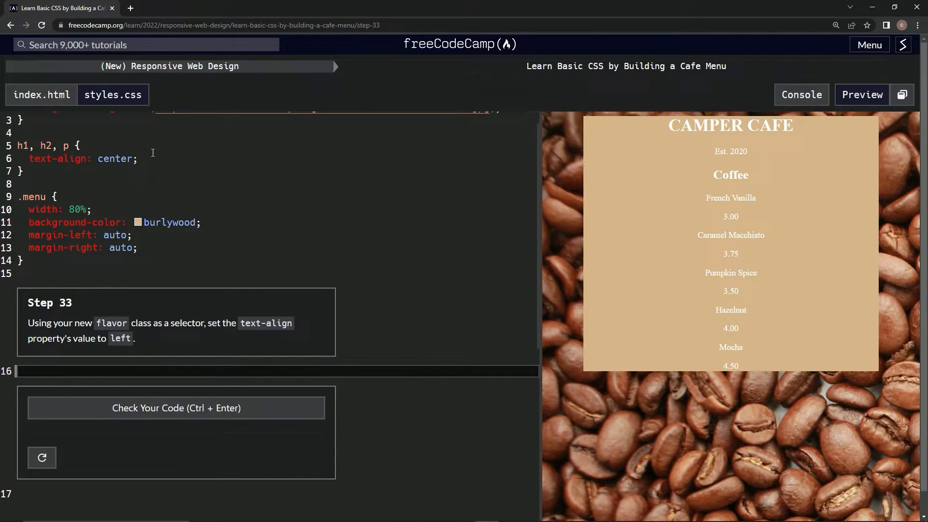
mouse_move(78, 316)
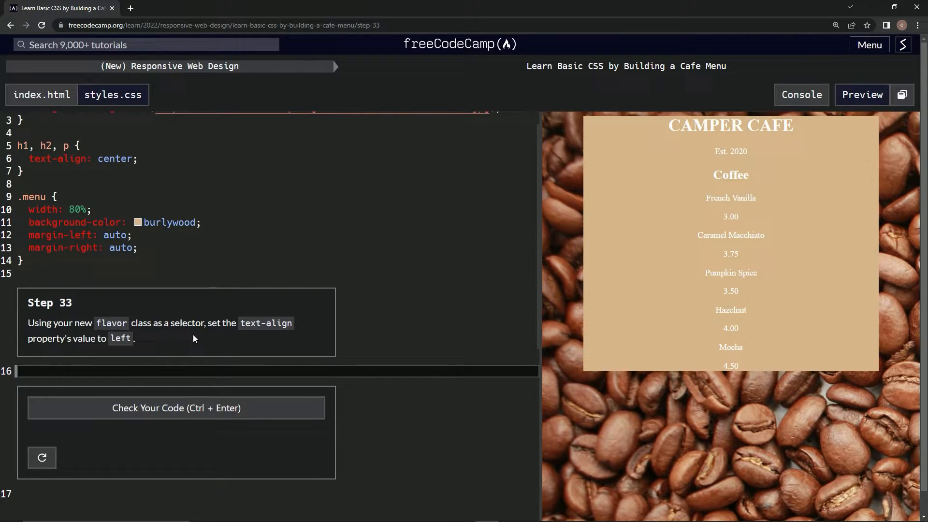
mouse_move(279, 344)
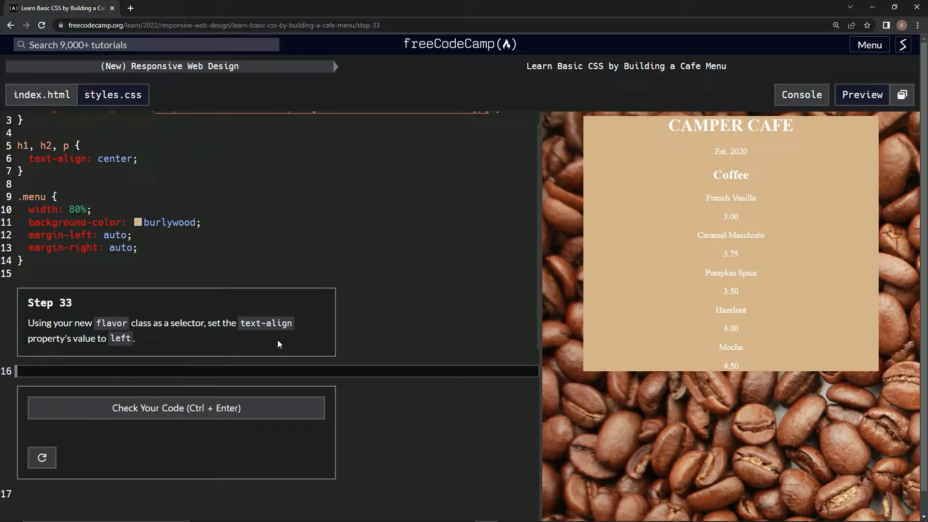
mouse_move(115, 353)
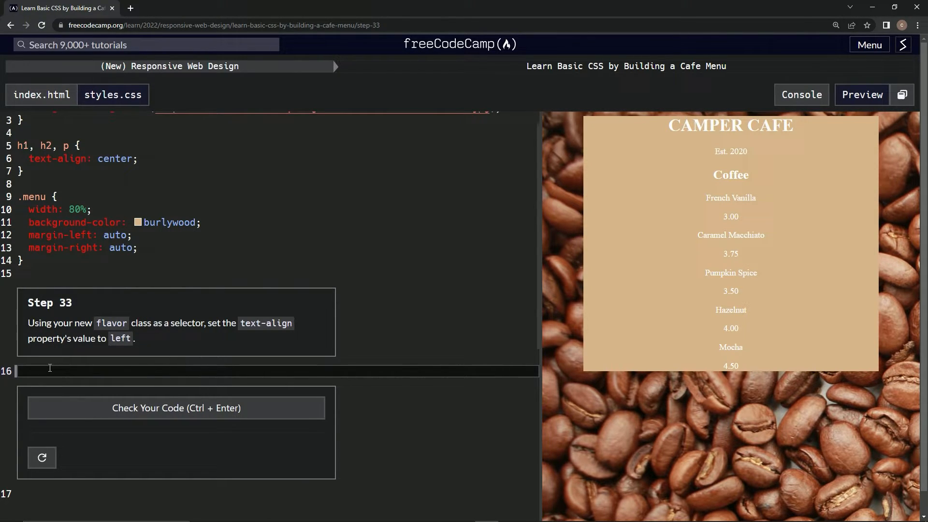
- Add an empty .flavor { } rule on line 16 of styles.css, correcting the mistyped name
type(".fka")
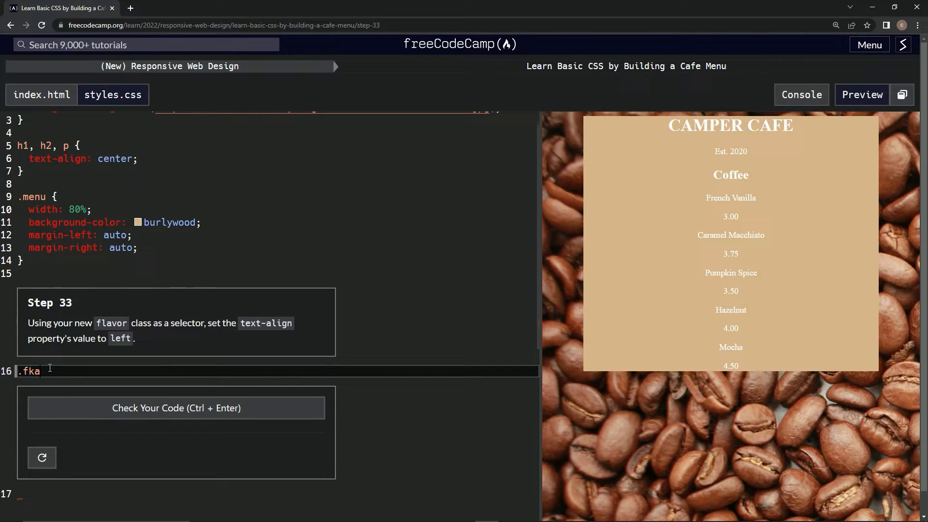
key("Backspace")
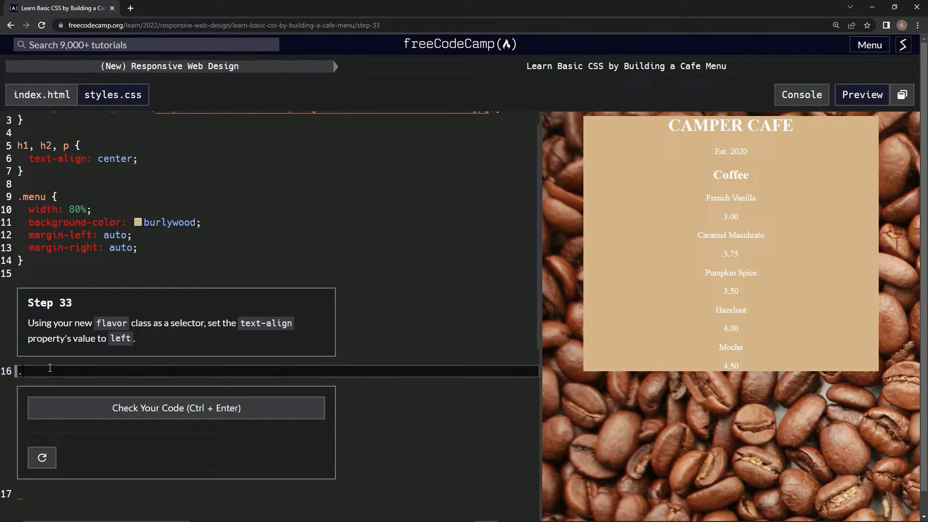
type("flav")
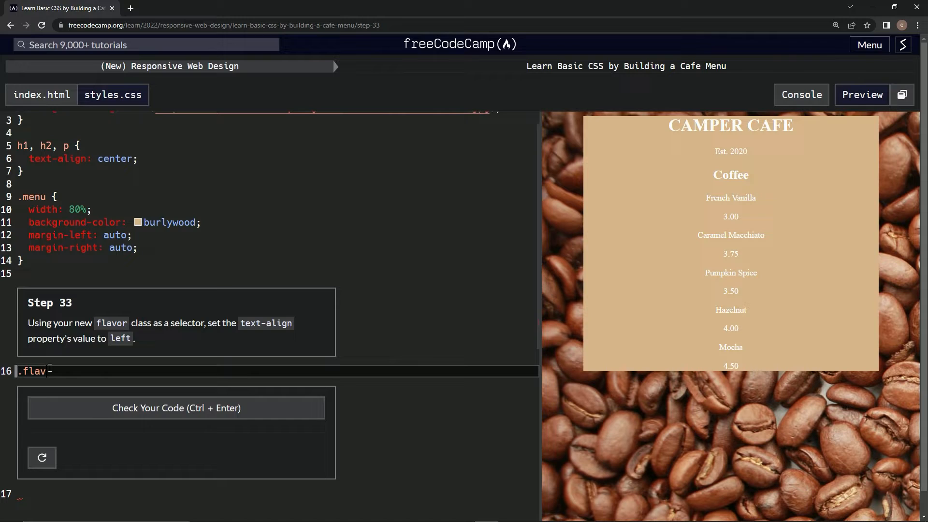
type("or")
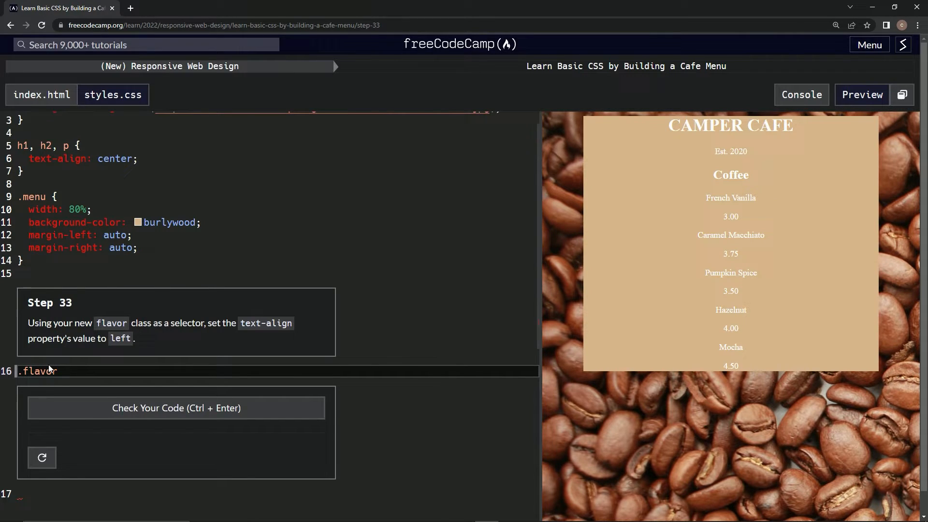
type("{")
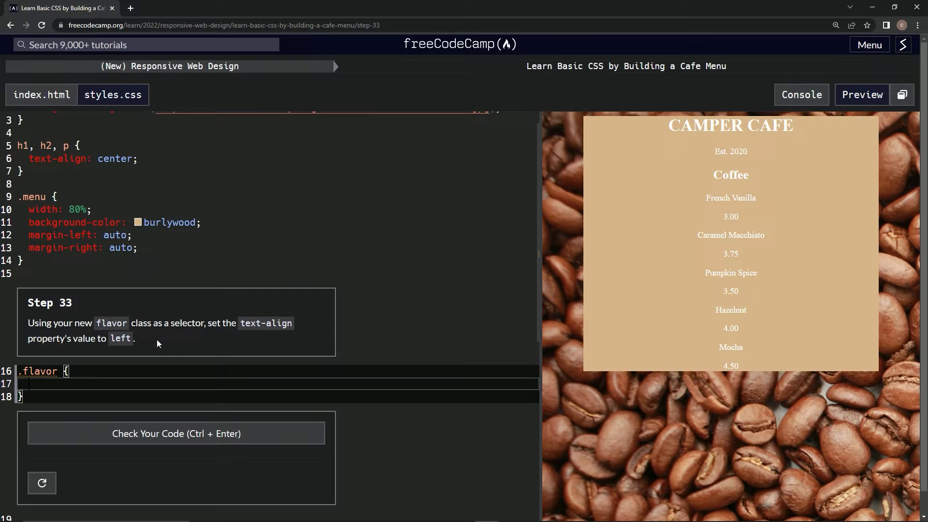
- Type text-align: left inside the .flavor rule to left-align French Vanilla
type("text-")
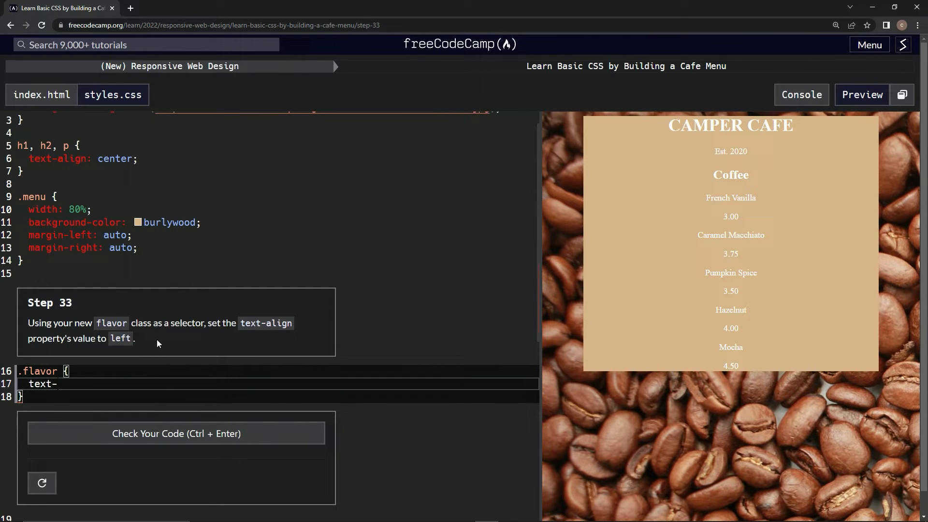
type("align: left")
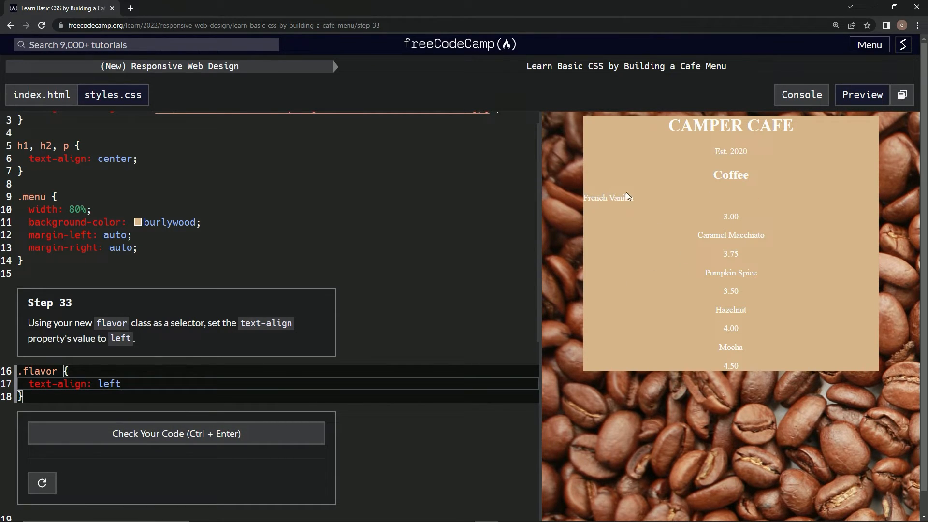
- Pass and submit Step 33, moving on to Step 34's price class task
left_click(176, 433)
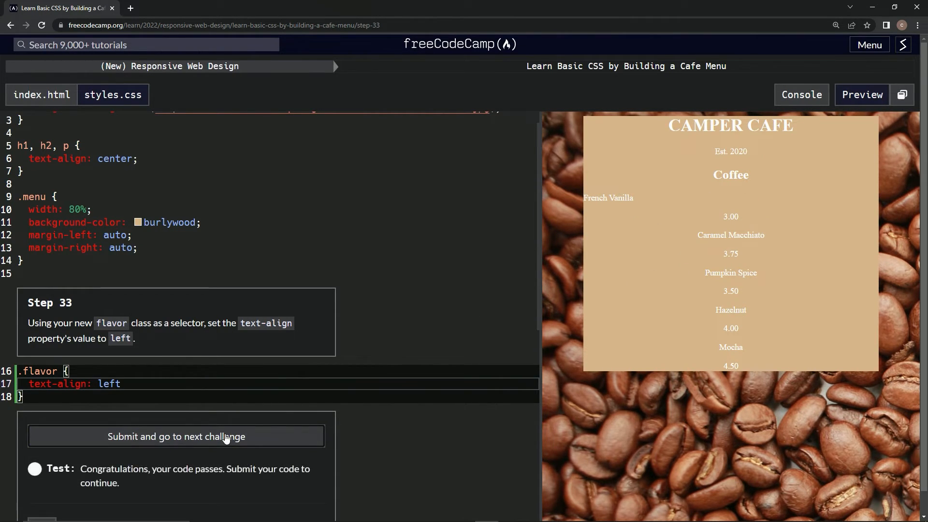
left_click(176, 436)
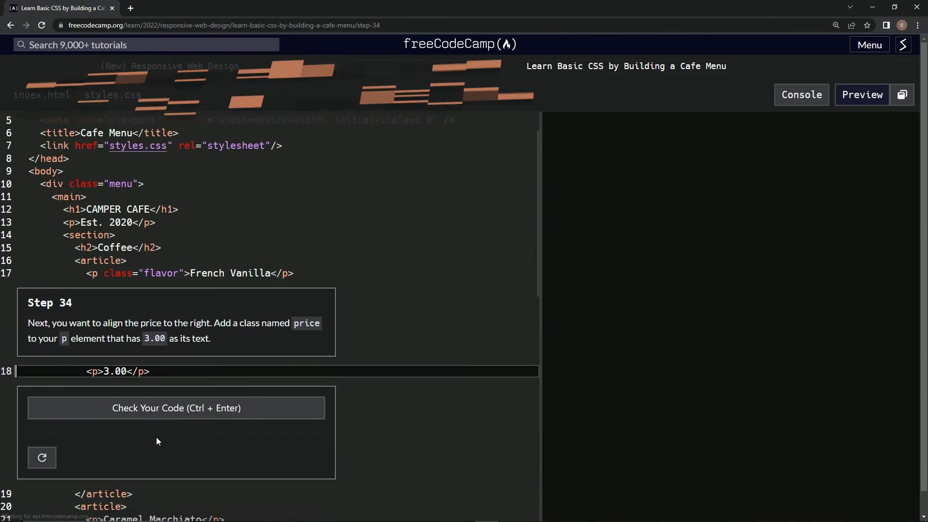
left_click(861, 94)
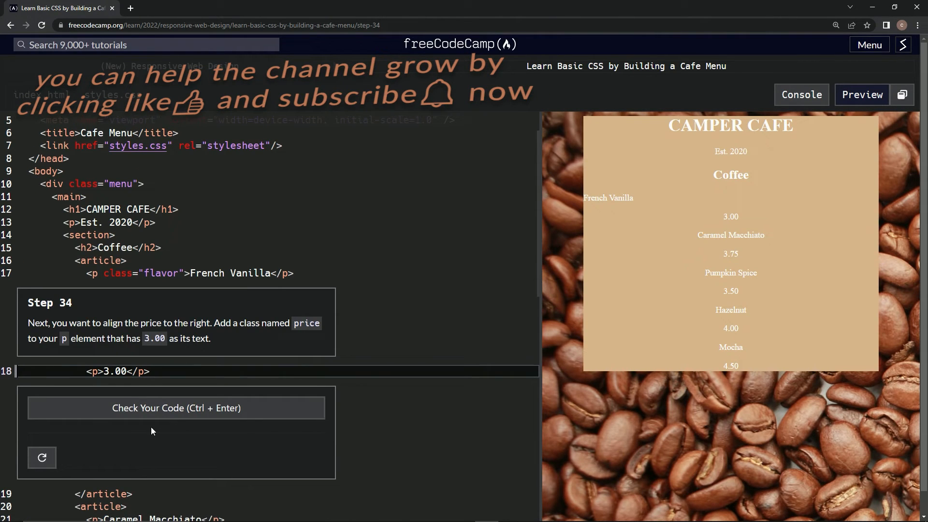